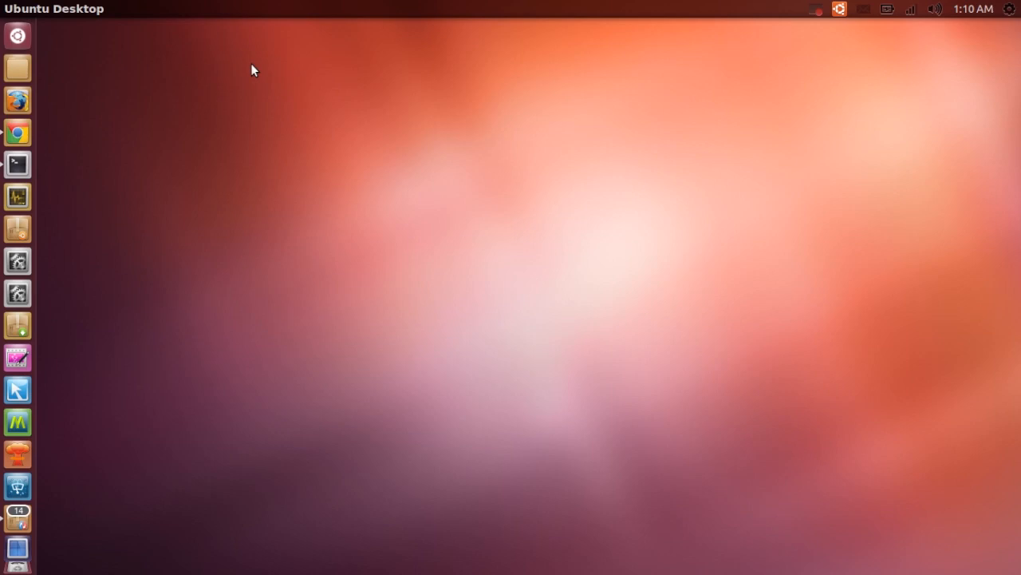
pyautogui.moveTo(17, 164)
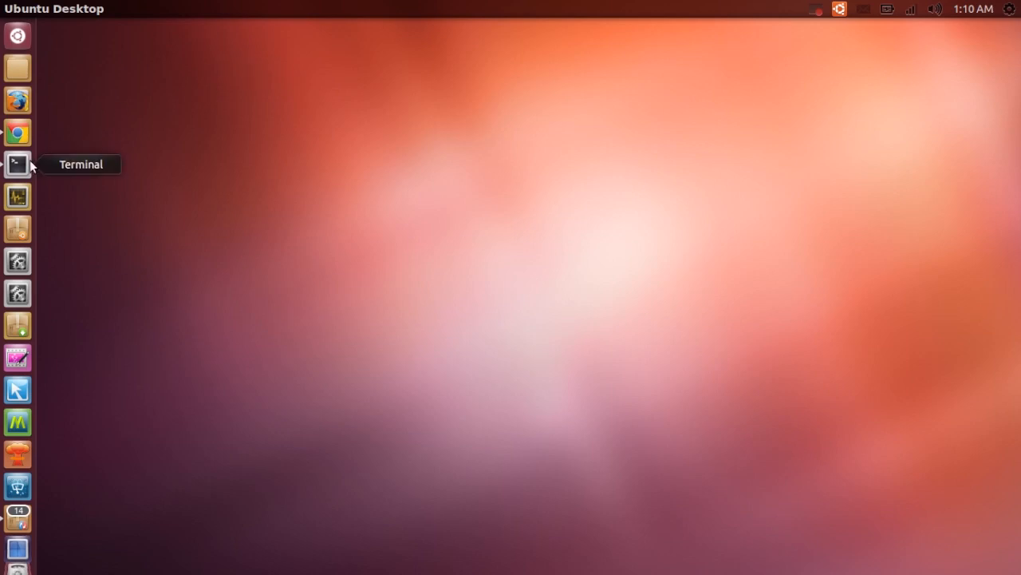
# - Start a new terminal window from the launcher for the fsck command
pyautogui.click(16, 164)
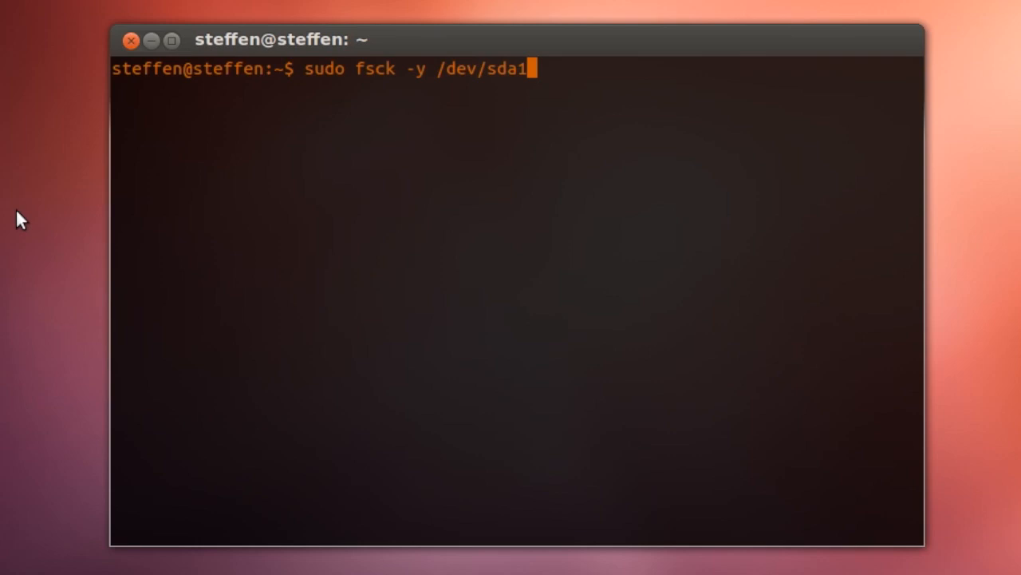
# - Run sudo fdisk -l to list the 60 GB disk's partitions sda1, sda2 and sda5
pyautogui.write('sudo fdisk -l')
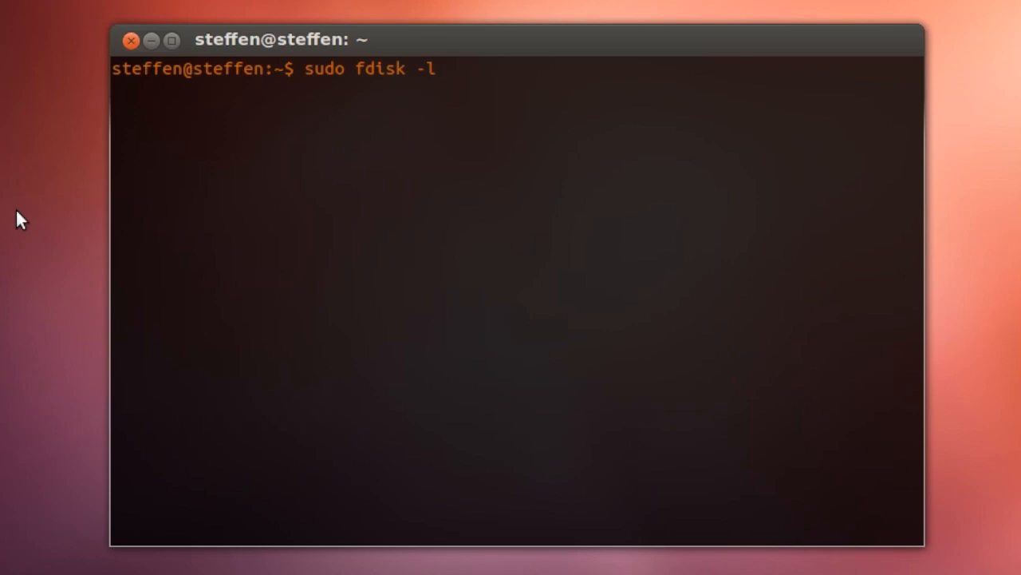
pyautogui.press('Return')
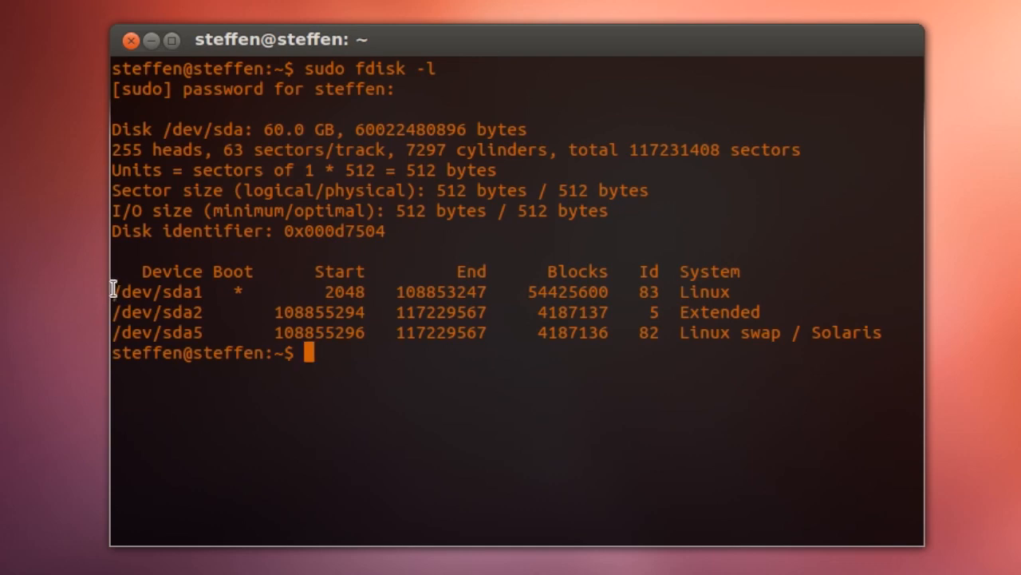
# - Select /dev/sda1 in the fdisk output as the boot partition to check
pyautogui.doubleClick(180, 308)
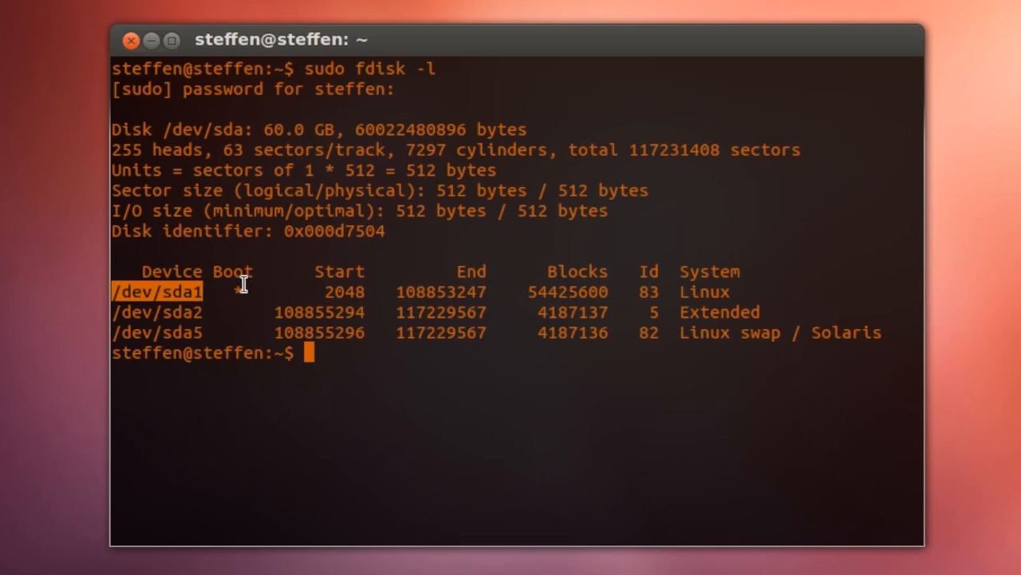
pyautogui.moveTo(228, 294)
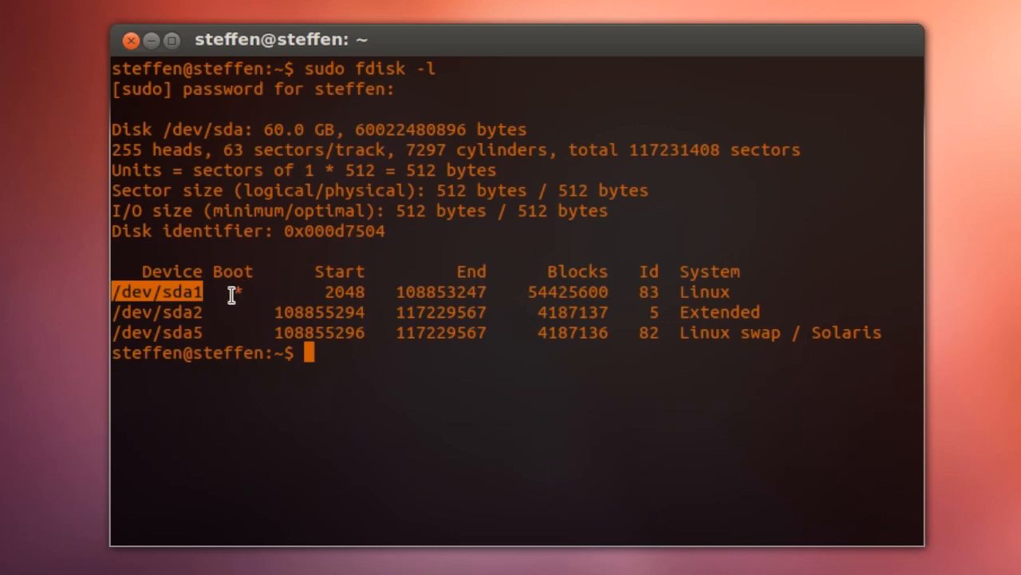
pyautogui.moveTo(246, 287)
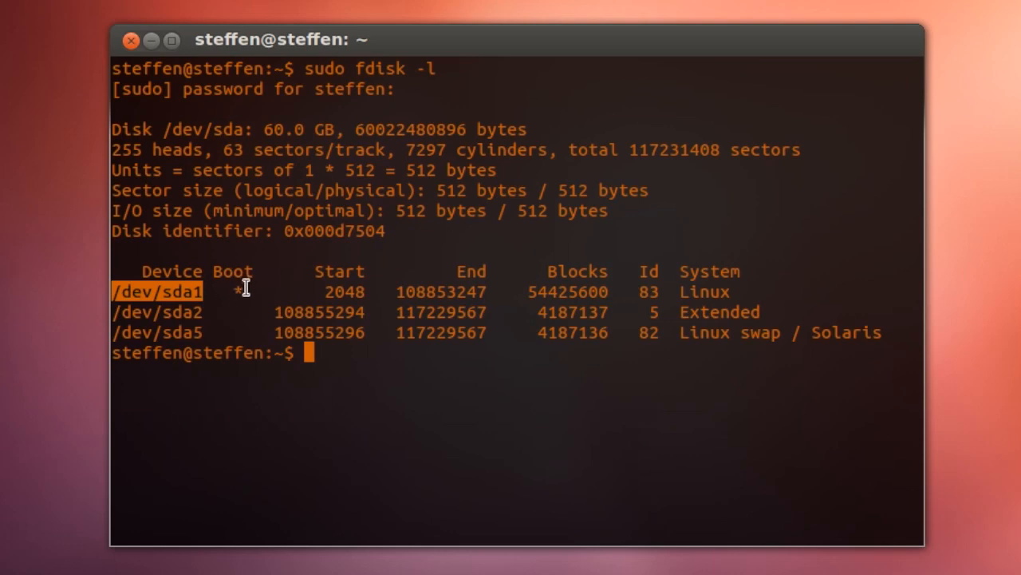